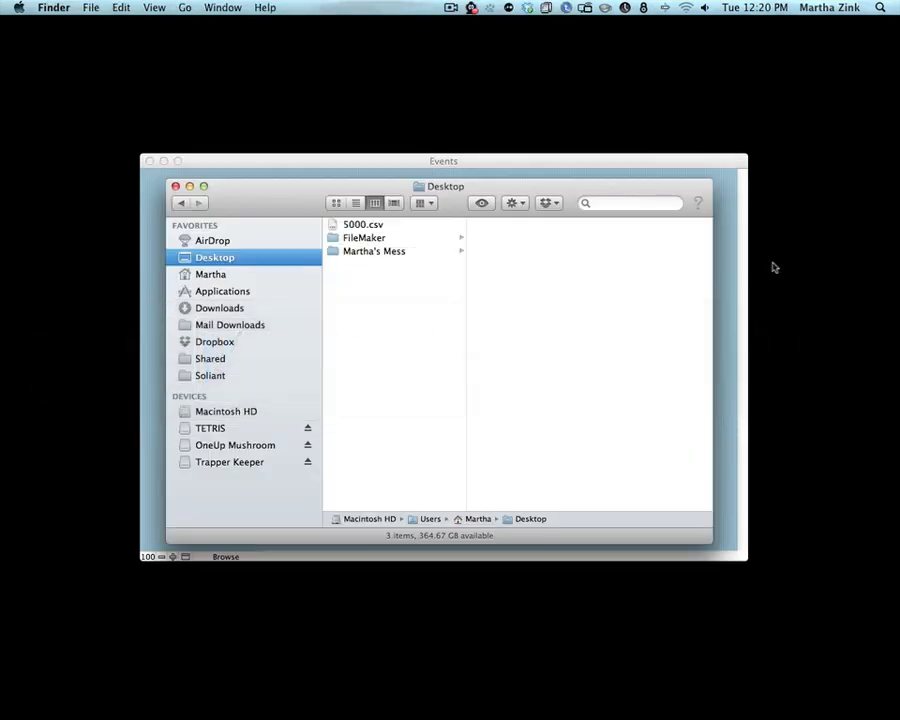
# Step: Open 5000.csv from the Desktop in Excel
pyautogui.doubleClick(362, 224)
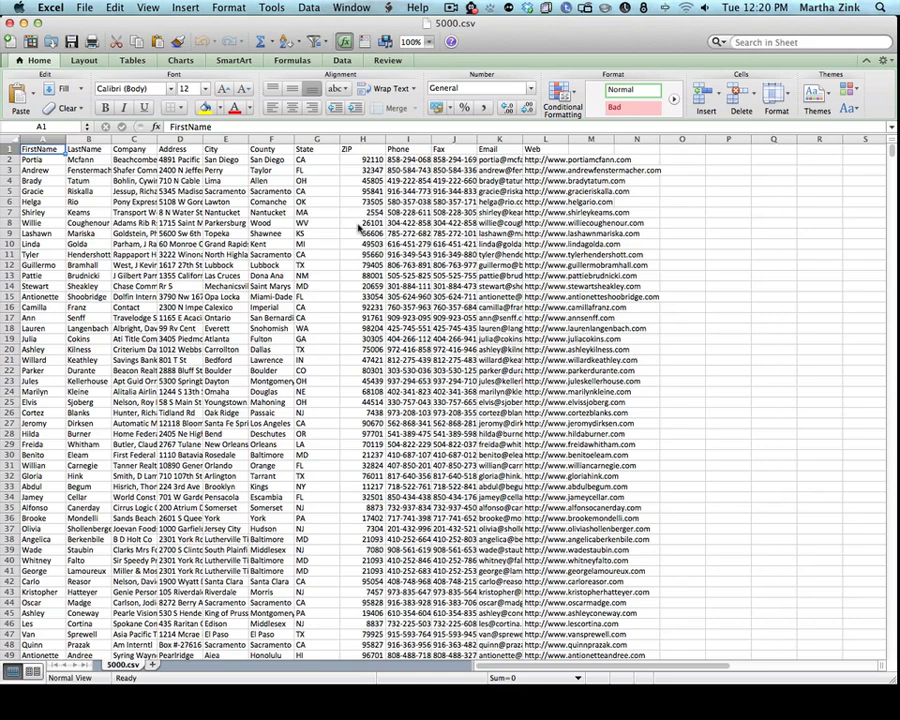
pyautogui.click(363, 222)
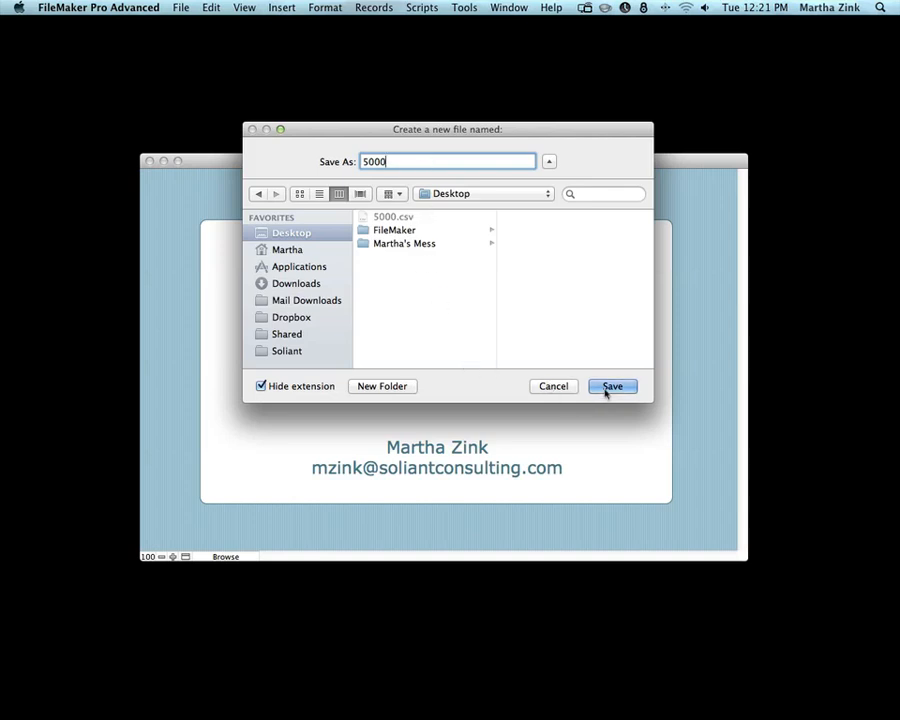
# Step: Save the new database file as 5000 on the Desktop
pyautogui.click(612, 386)
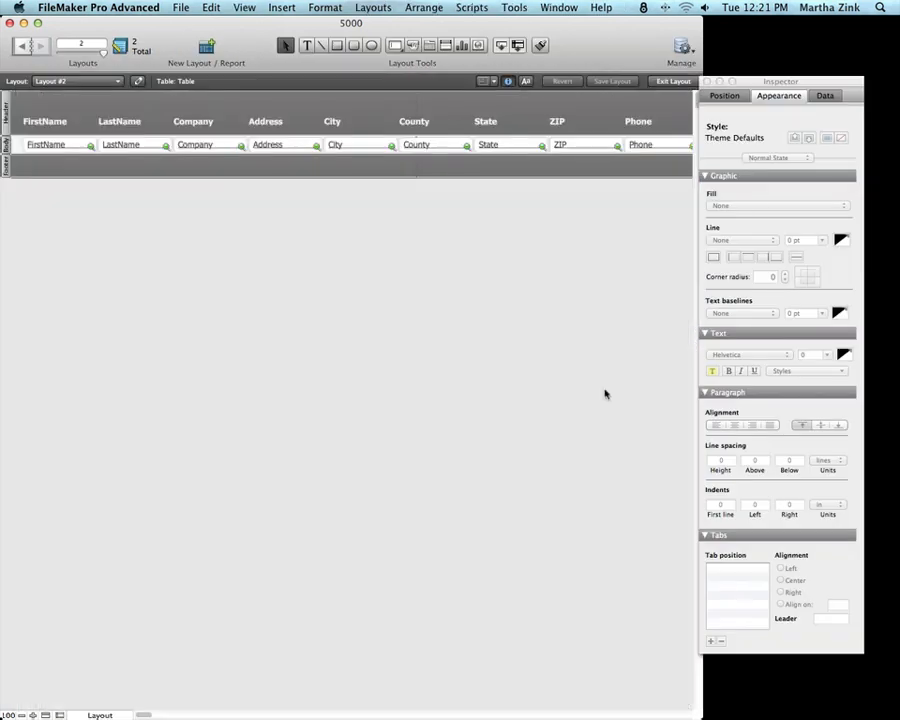
pyautogui.moveTo(601, 390)
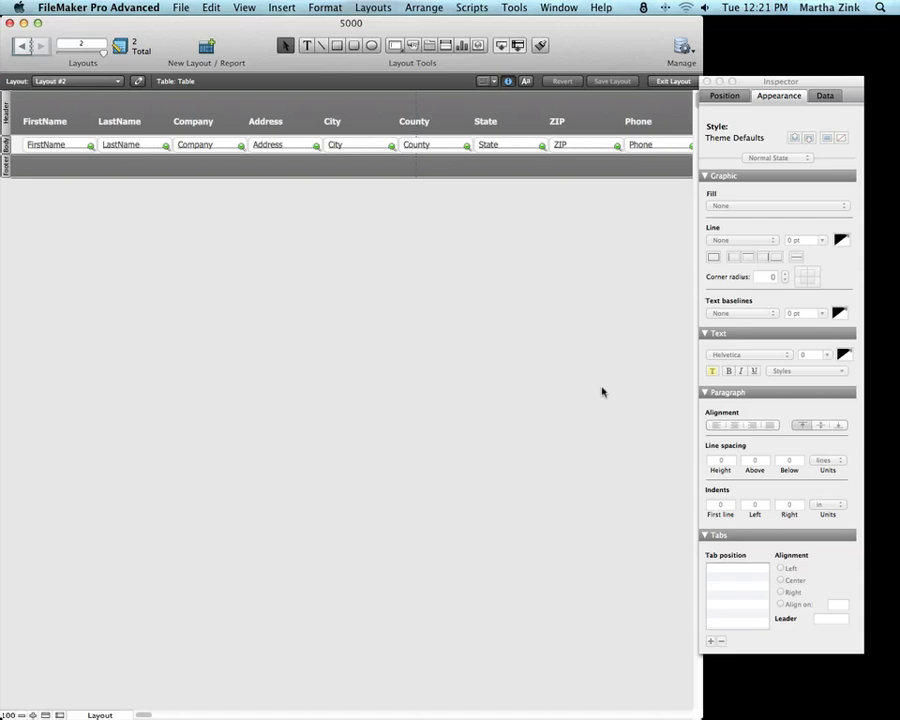
# Step: Start a new layout named Contact List in List view and advance to fields
pyautogui.click(373, 7)
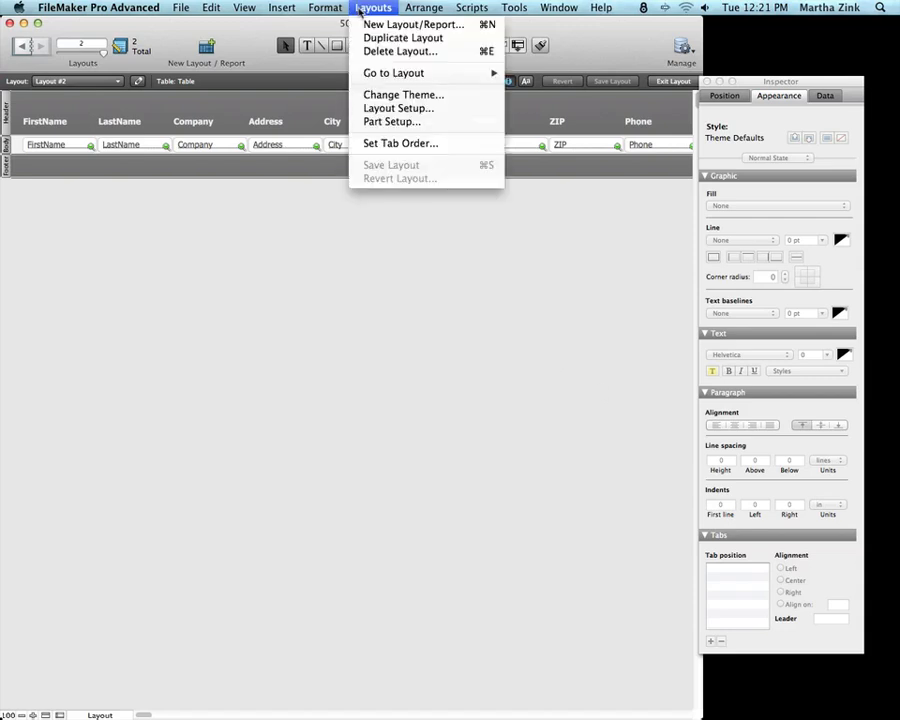
pyautogui.moveTo(402, 38)
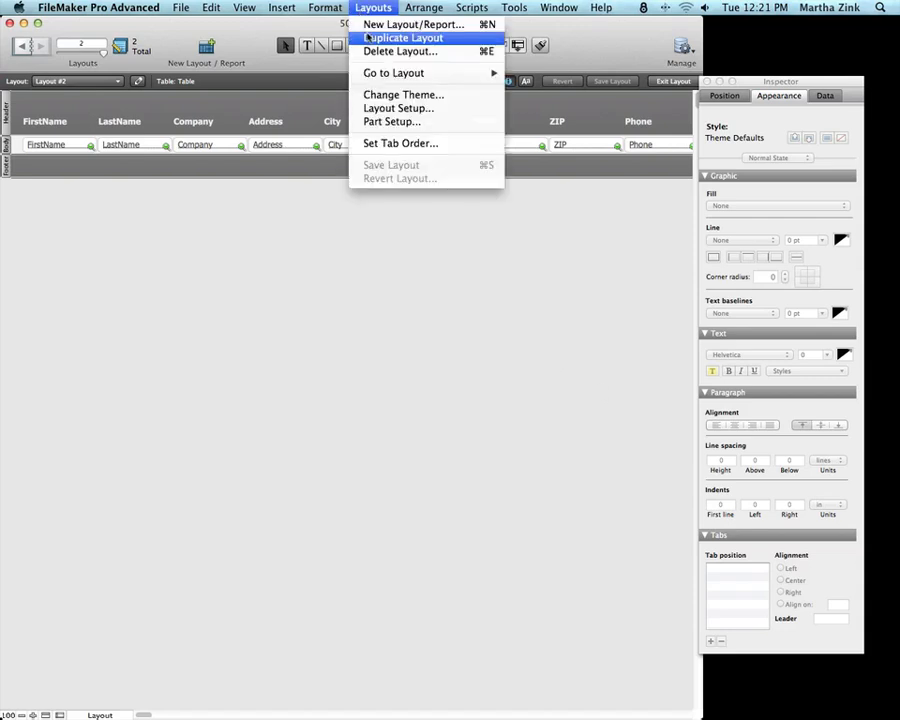
pyautogui.click(411, 24)
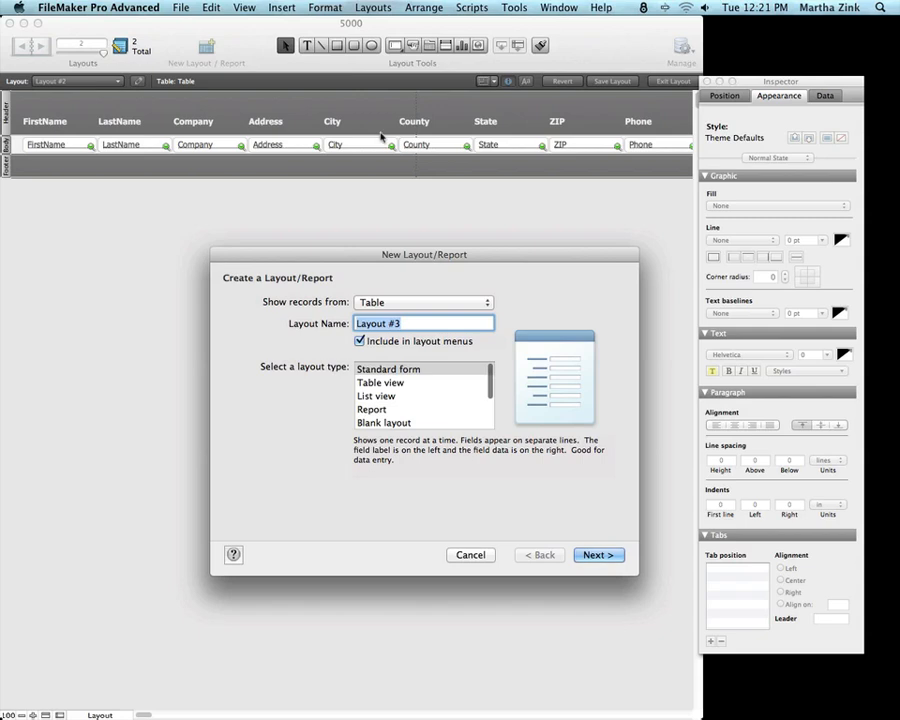
pyautogui.write('Contact List')
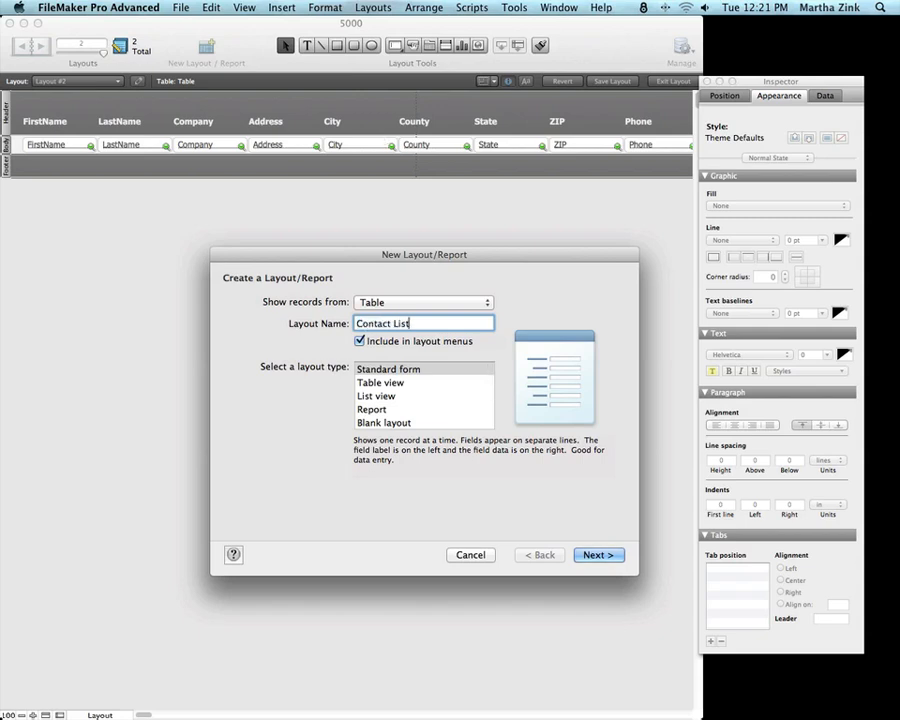
pyautogui.click(376, 395)
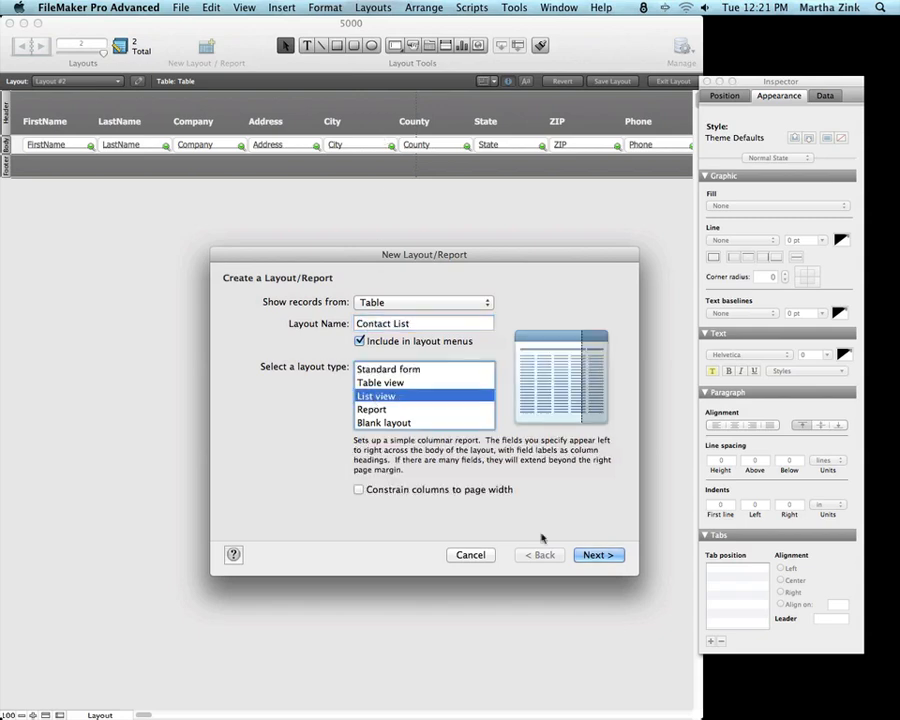
pyautogui.click(598, 555)
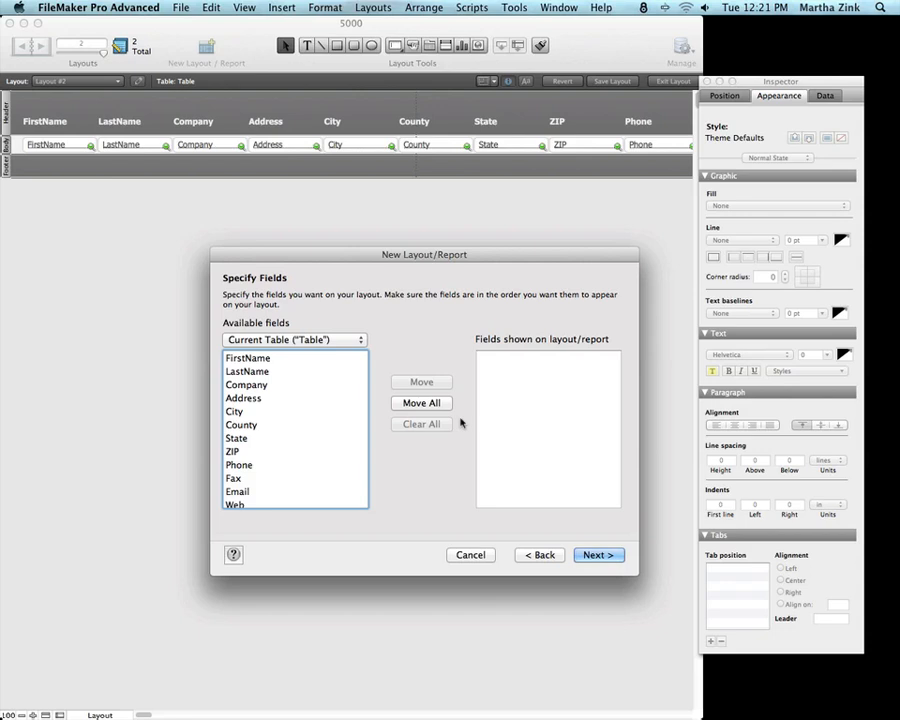
# Step: Add fields FirstName through ZIP to the Contact List layout
pyautogui.click(248, 357)
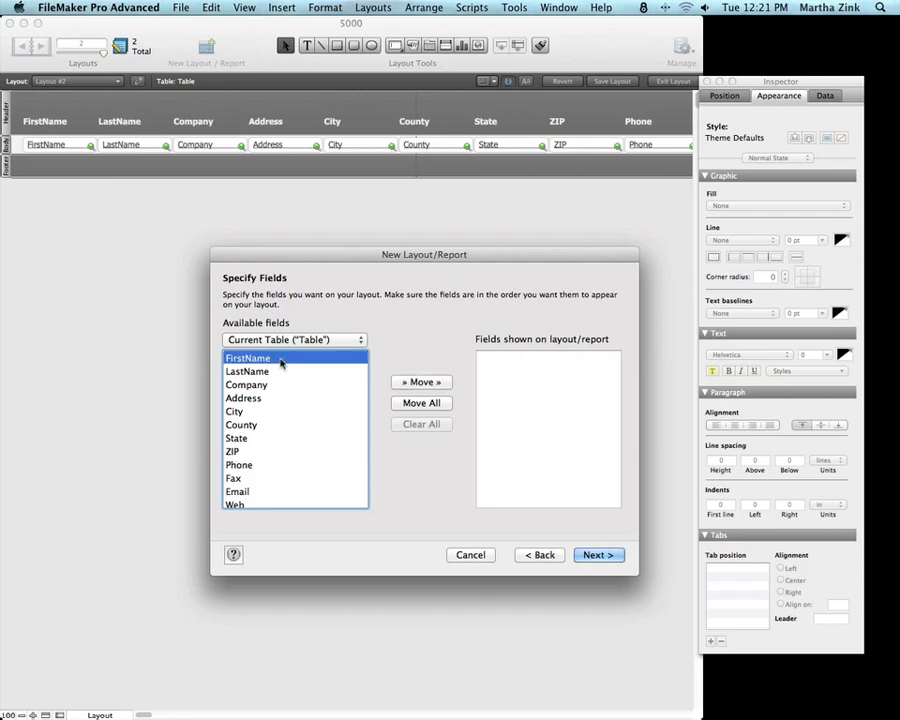
pyautogui.click(421, 403)
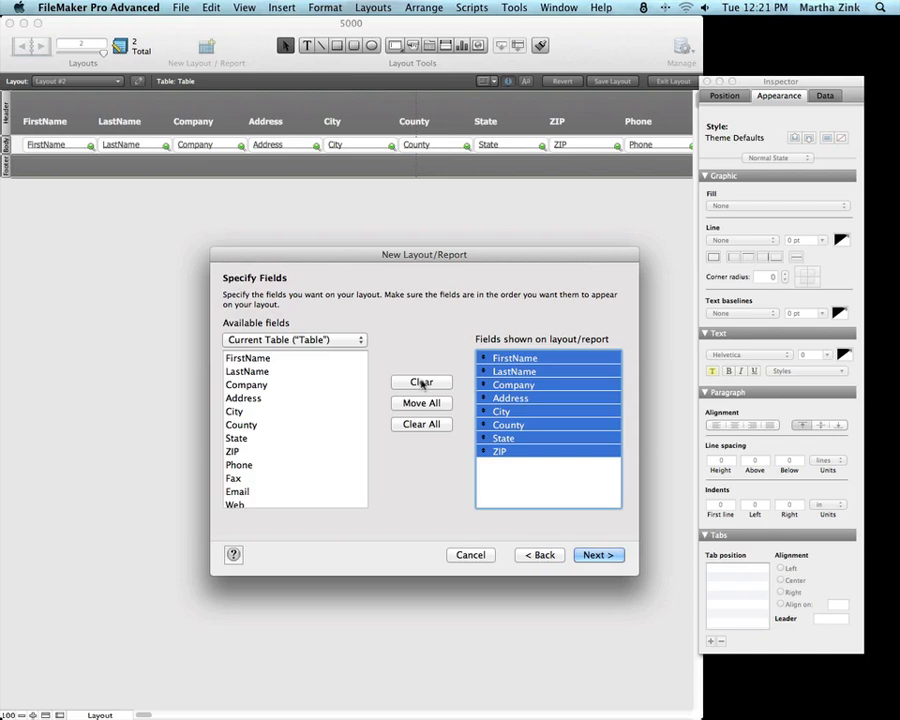
pyautogui.click(597, 555)
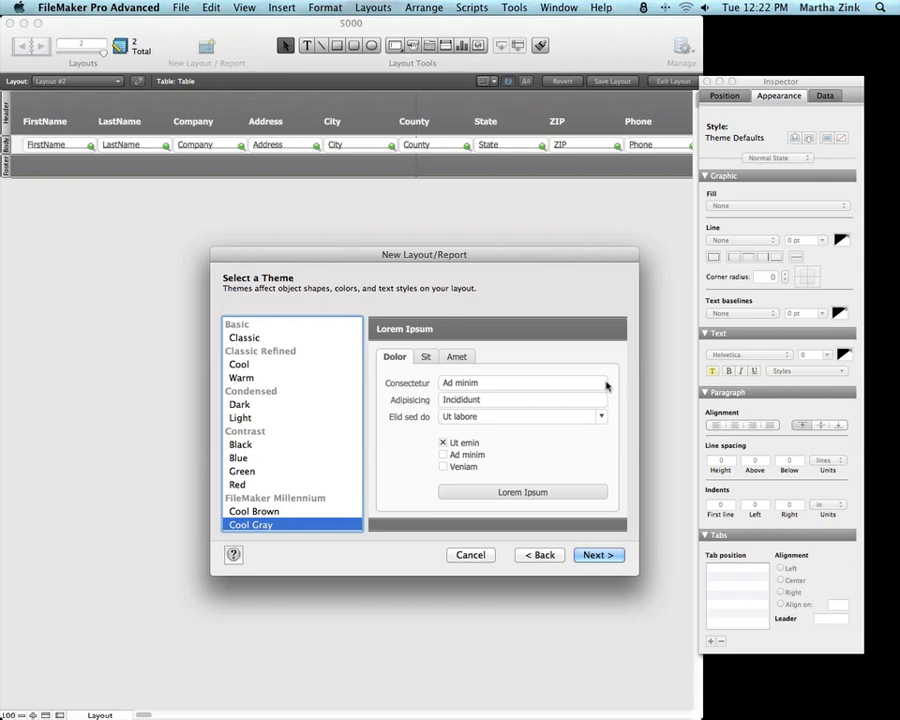
# Step: Preview themes and choose Ocean from the Rounded group
pyautogui.click(255, 472)
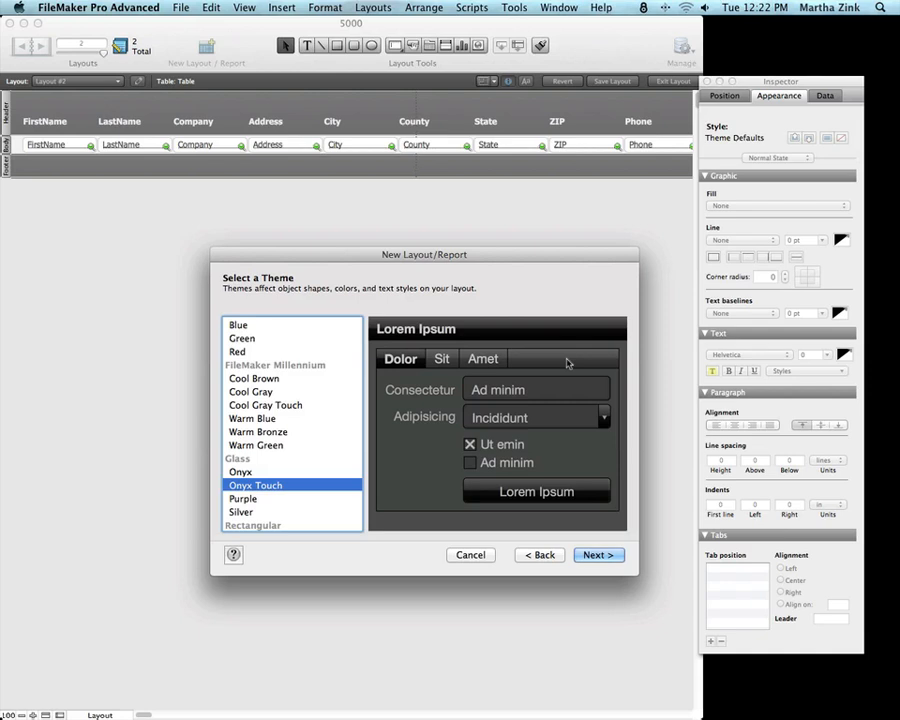
pyautogui.click(243, 498)
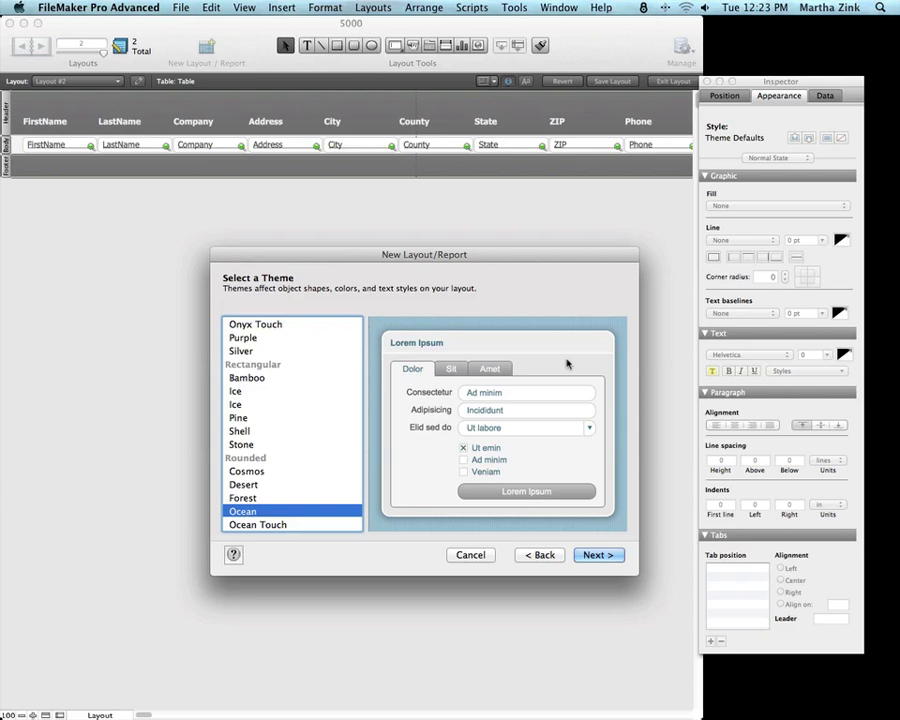
pyautogui.moveTo(605, 337)
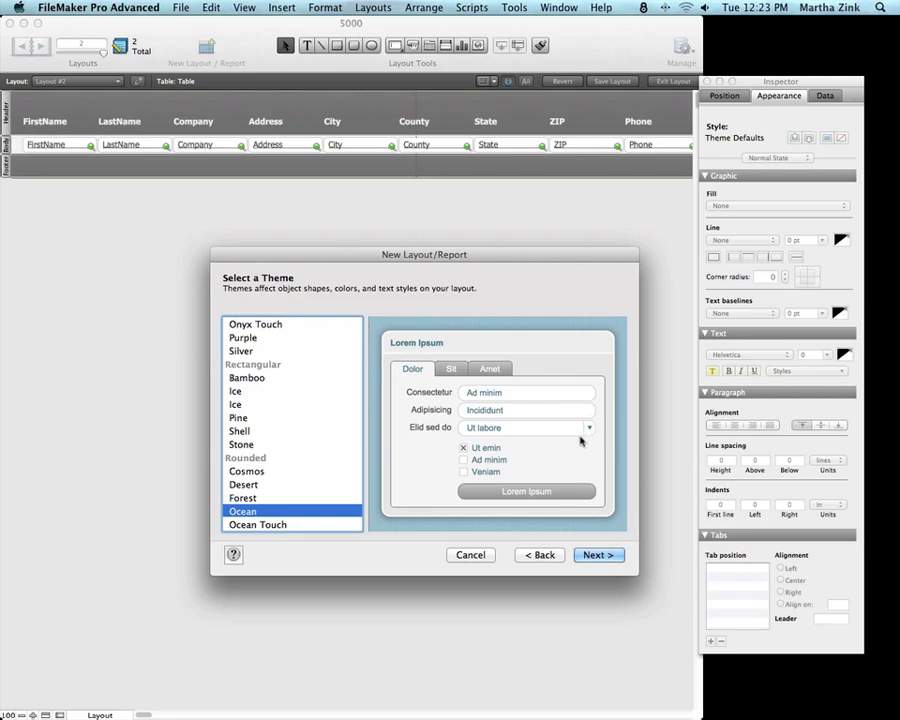
# Step: Finish the wizard with no script and view the records in Browse mode
pyautogui.click(598, 555)
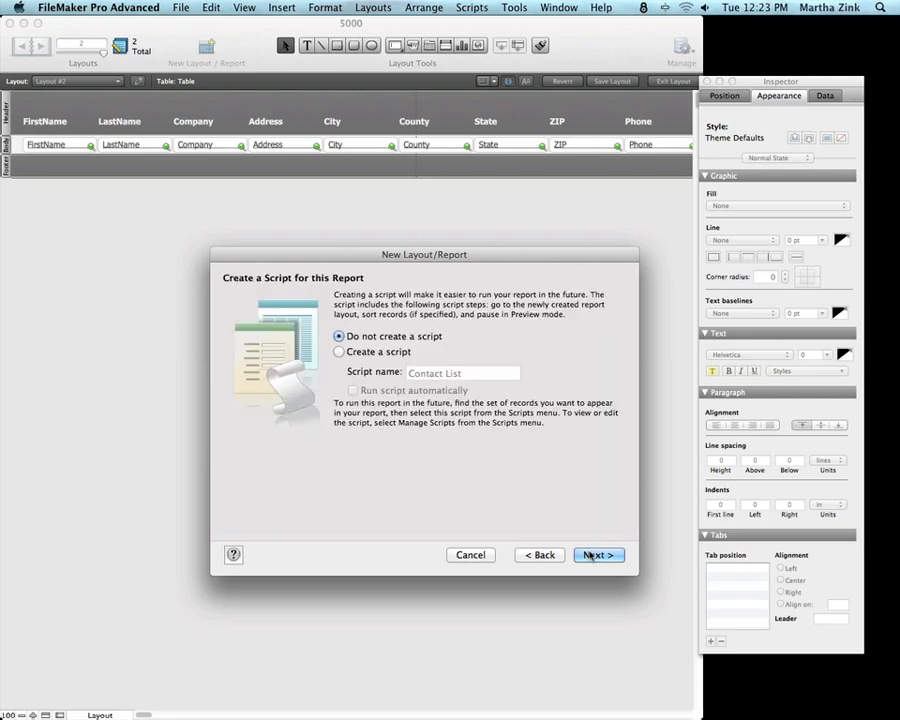
pyautogui.click(598, 555)
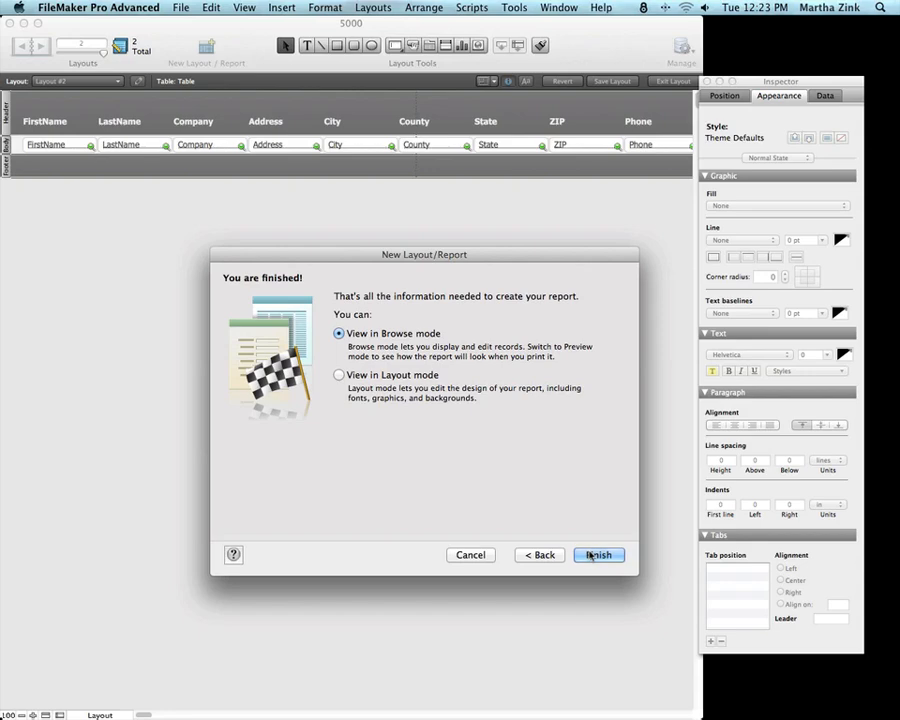
pyautogui.click(598, 555)
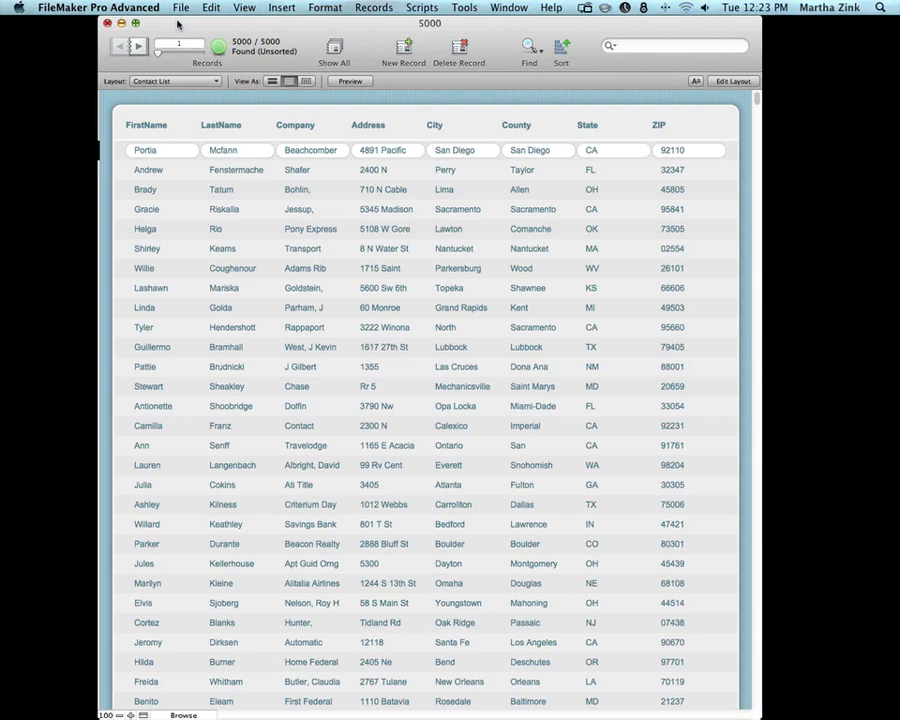
pyautogui.moveTo(316, 45)
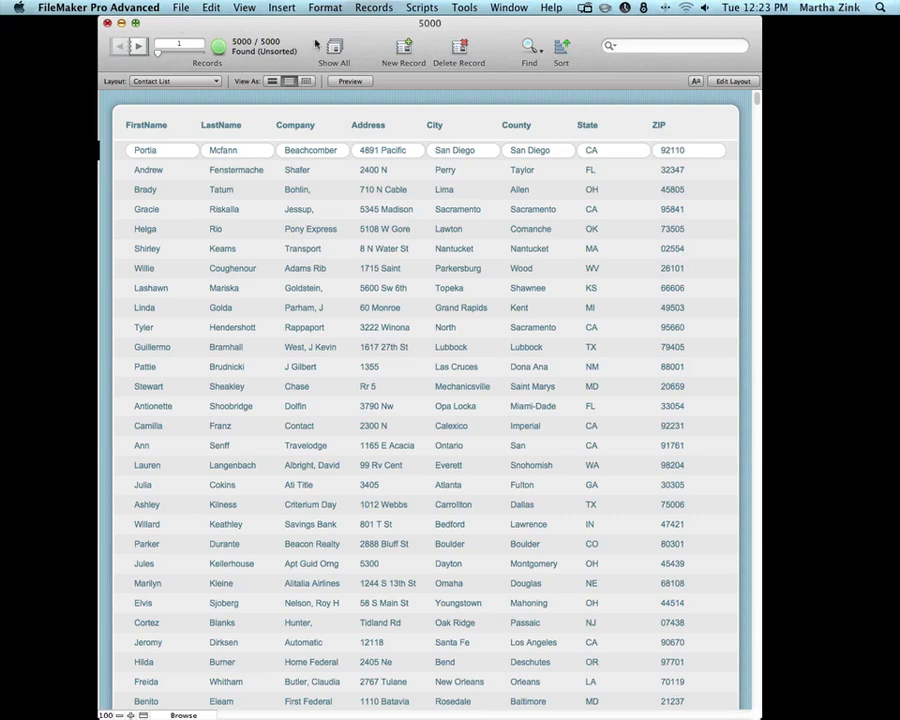
# Step: Scroll the contact list, click into Cokins' City field, and begin a new layout
pyautogui.scroll(-3)
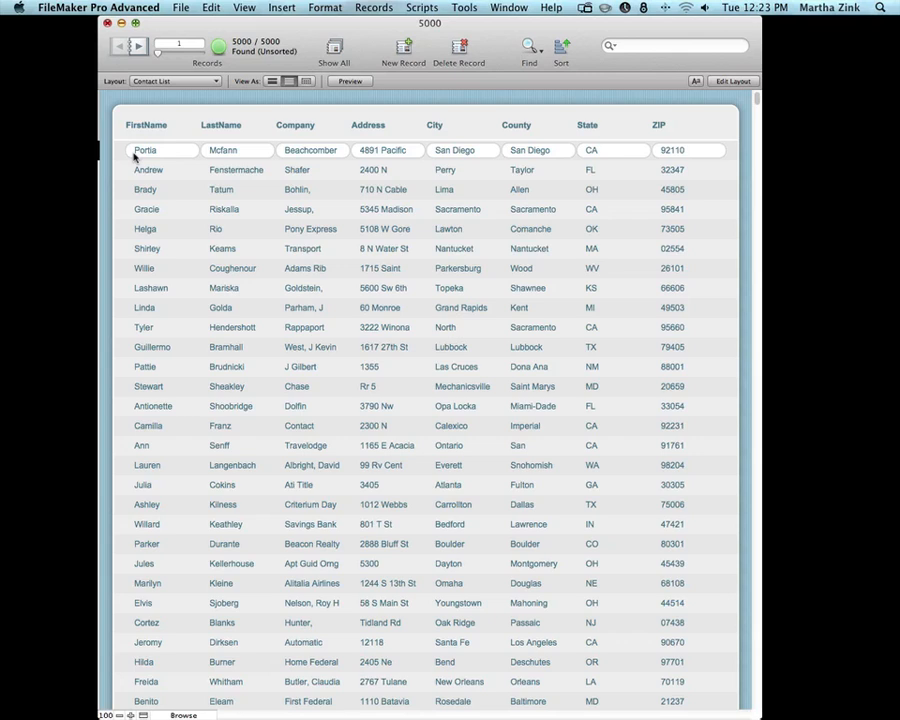
pyautogui.click(160, 484)
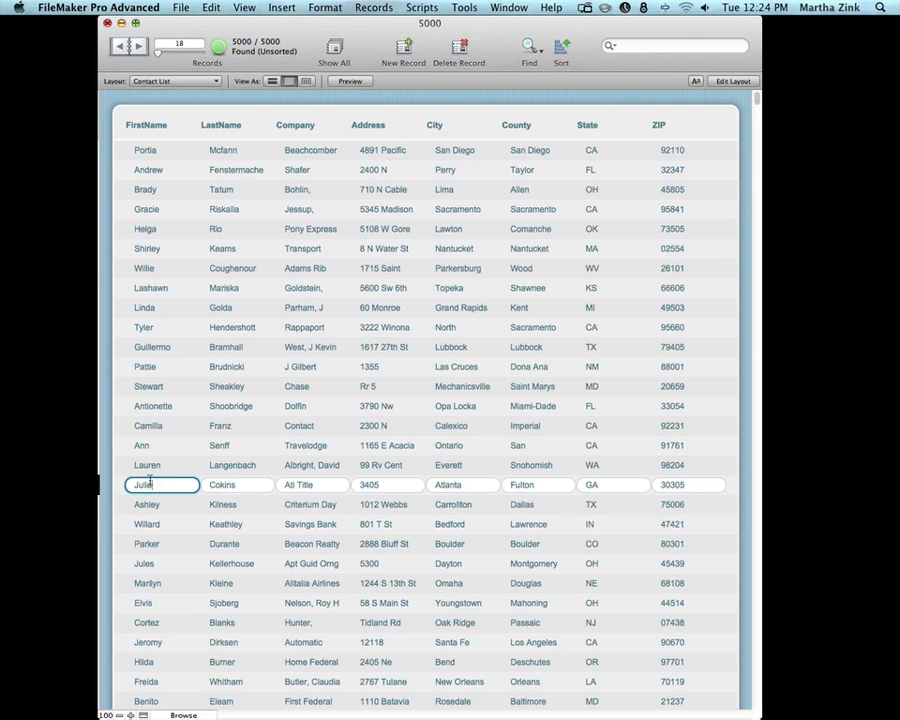
pyautogui.click(313, 485)
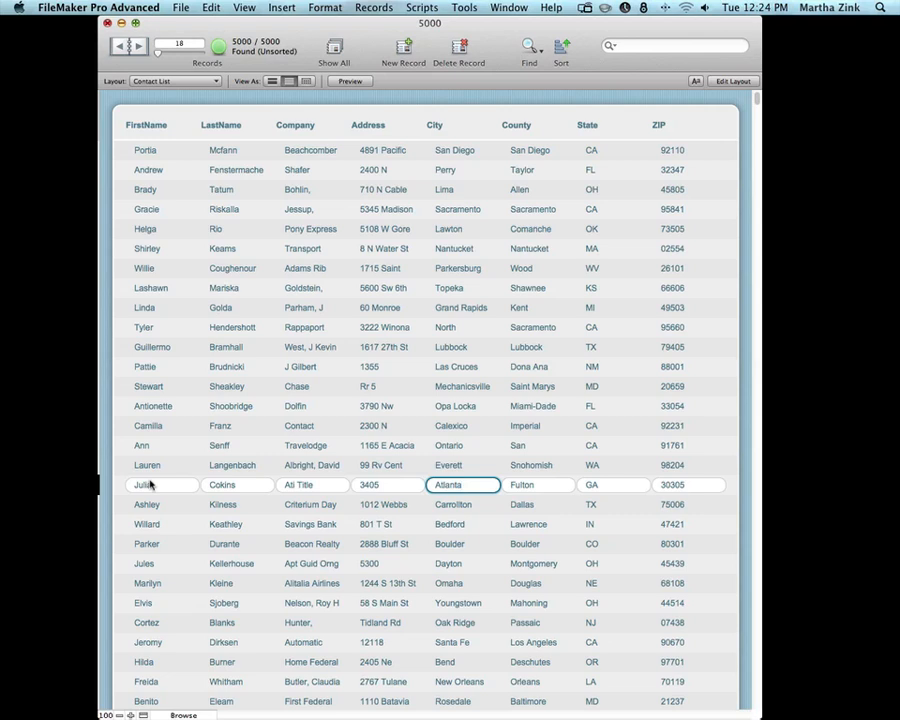
pyautogui.click(244, 7)
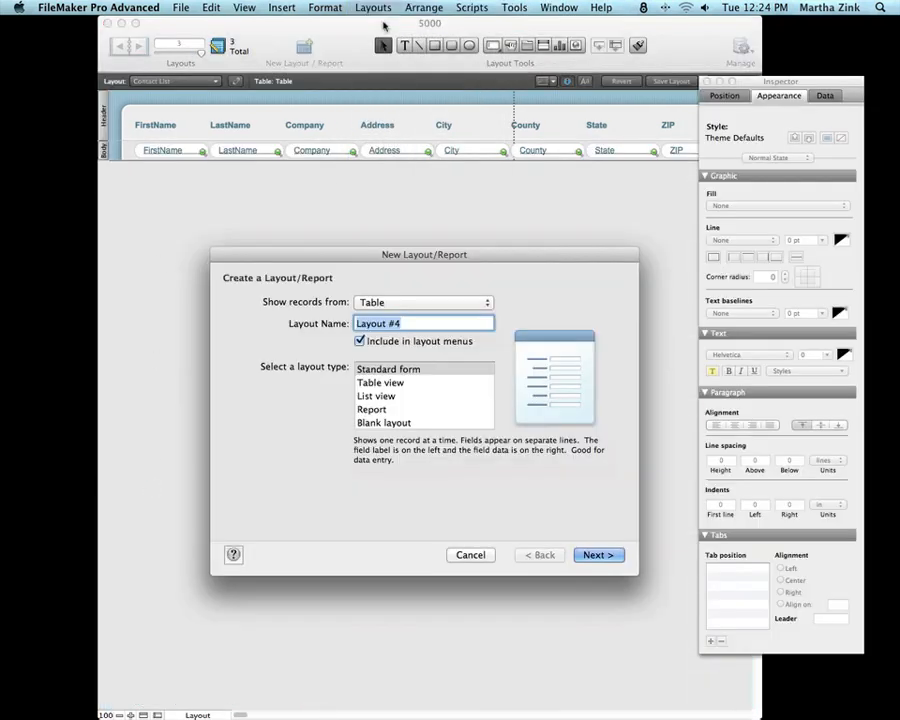
# Step: Name the standard form Contact Details, add all fields, and finish in Ocean
pyautogui.write('Contact Details')
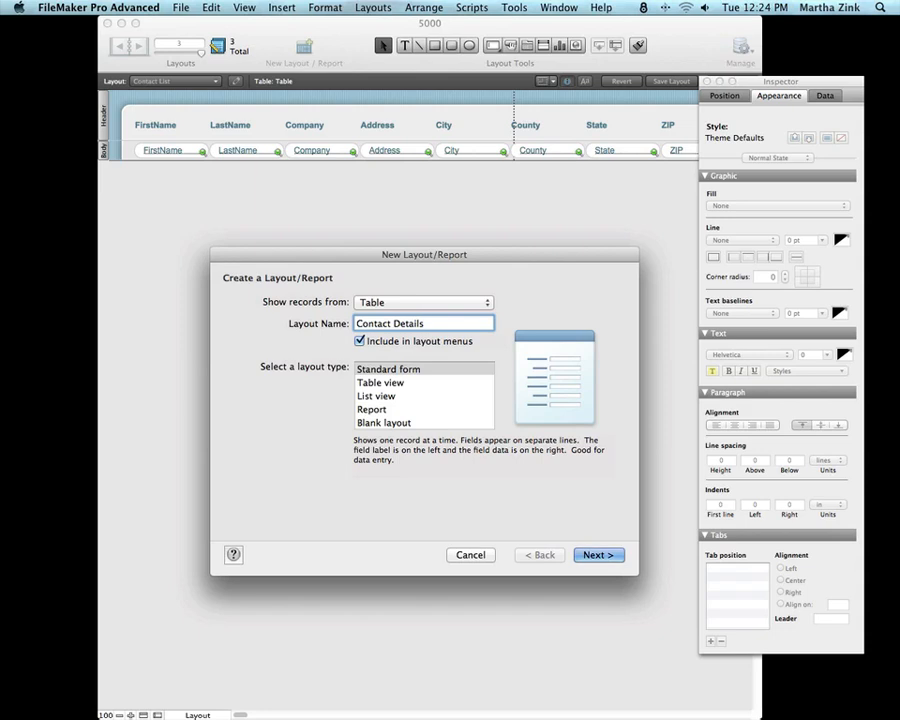
pyautogui.click(597, 555)
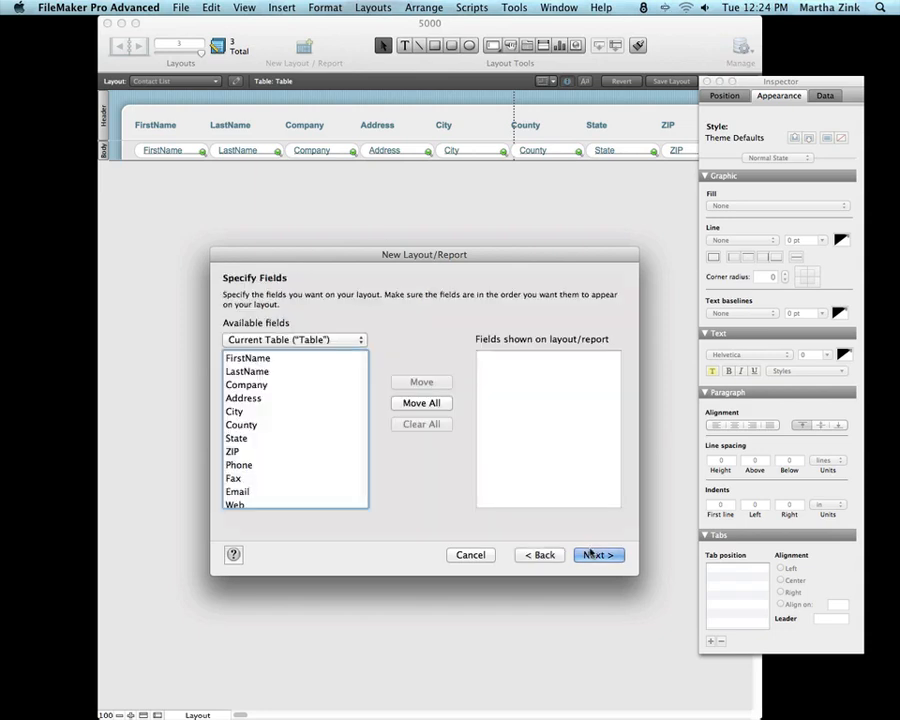
pyautogui.moveTo(530, 485)
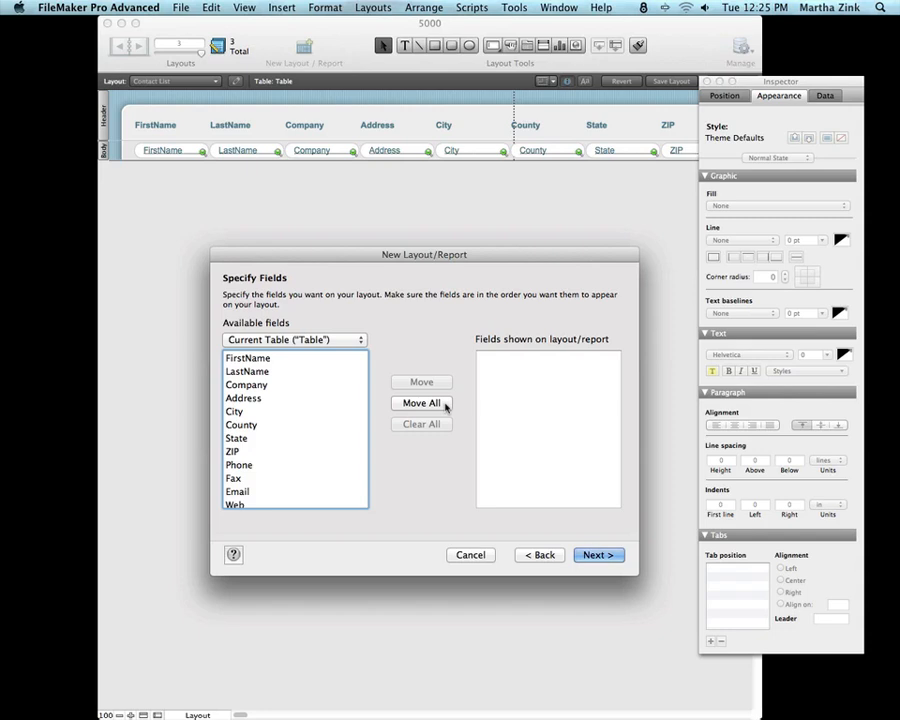
pyautogui.click(421, 403)
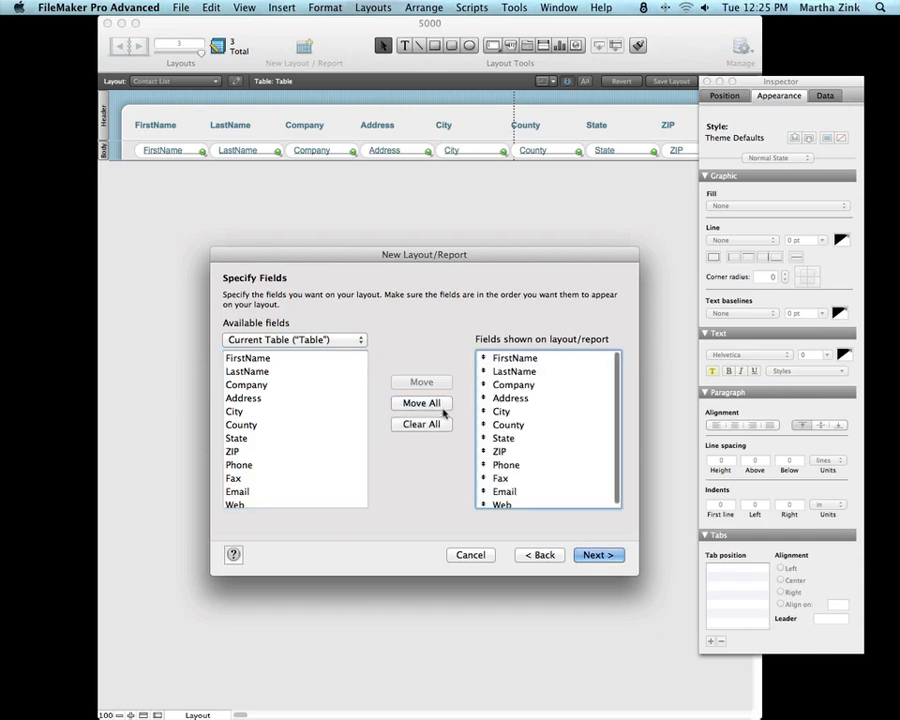
pyautogui.click(598, 554)
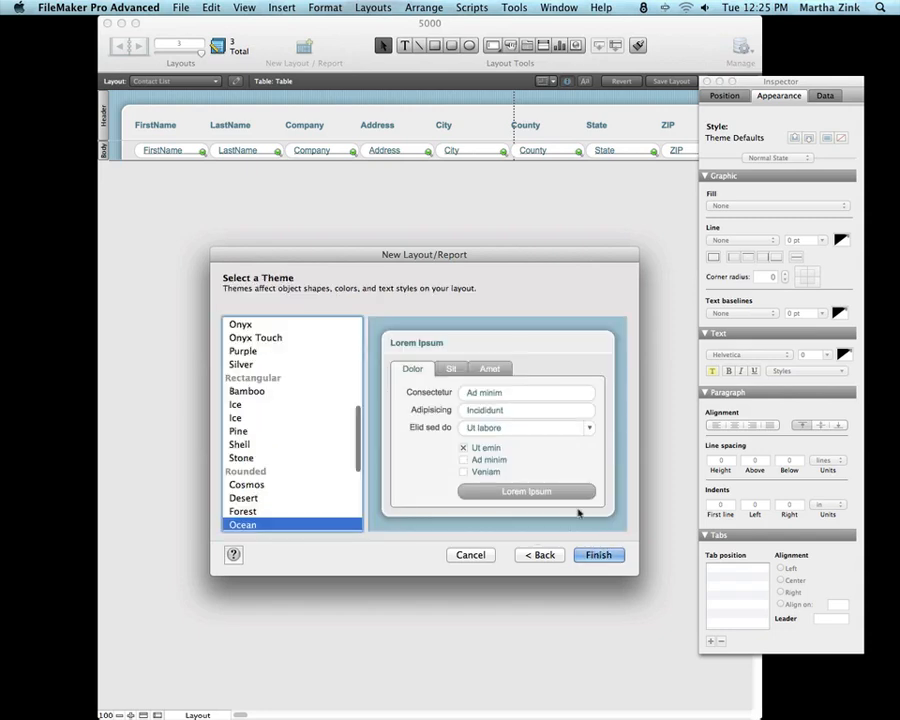
pyautogui.moveTo(527, 465)
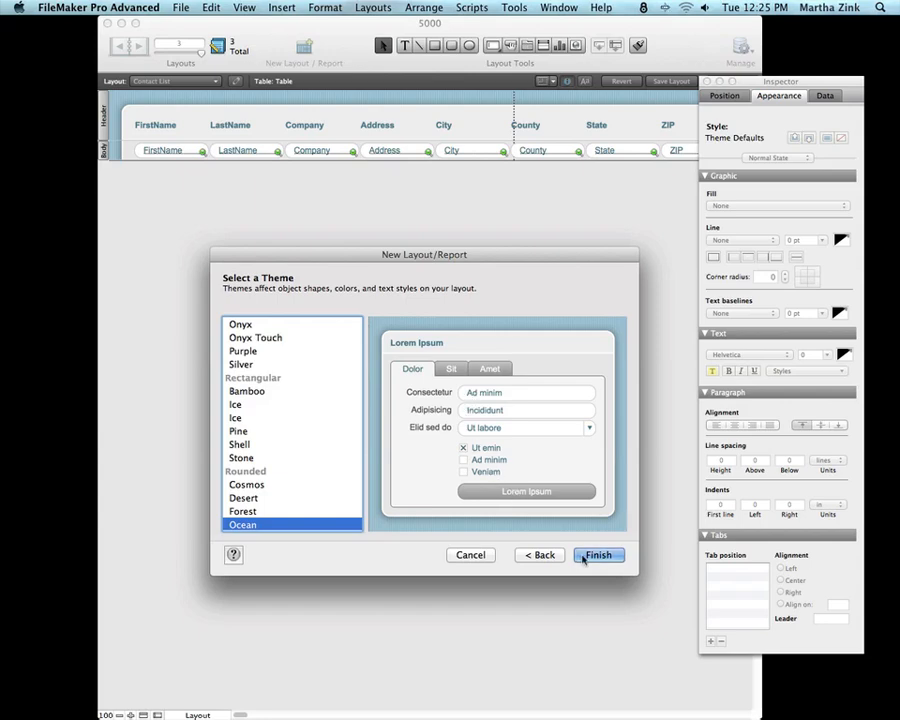
pyautogui.click(598, 555)
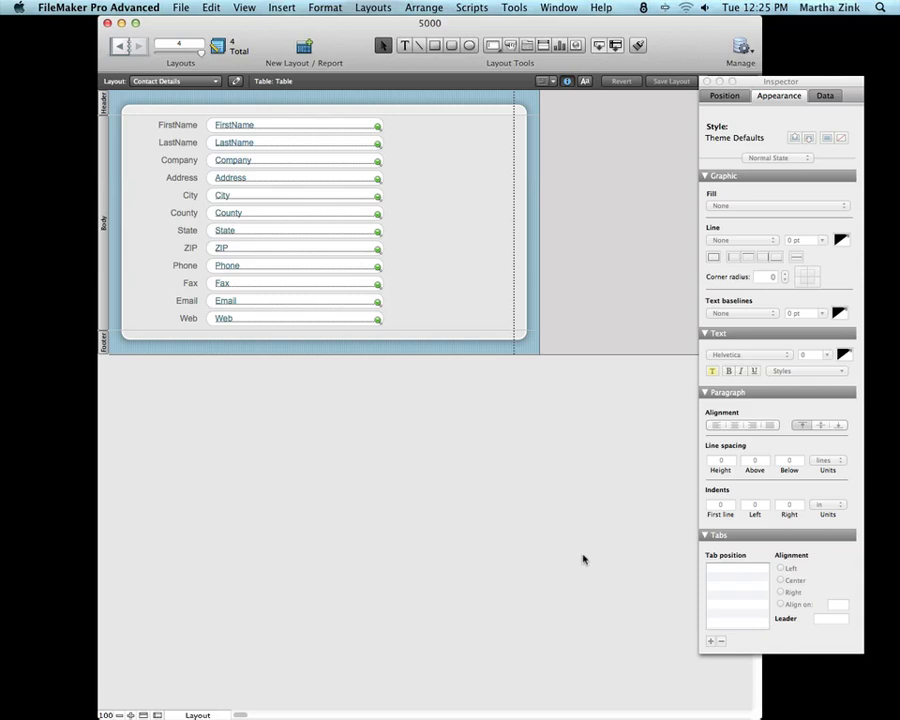
# Step: Exit Layout mode to browse records in the Contact Details form
pyautogui.click(183, 715)
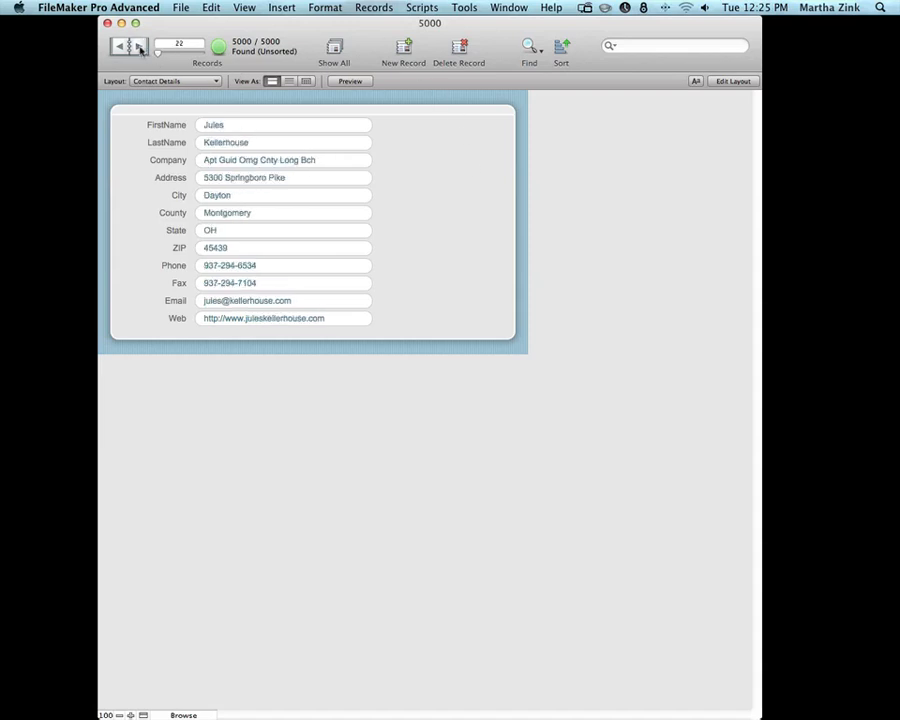
# Step: Tab from a record's City field to State, then return to Layout mode
pyautogui.click(283, 124)
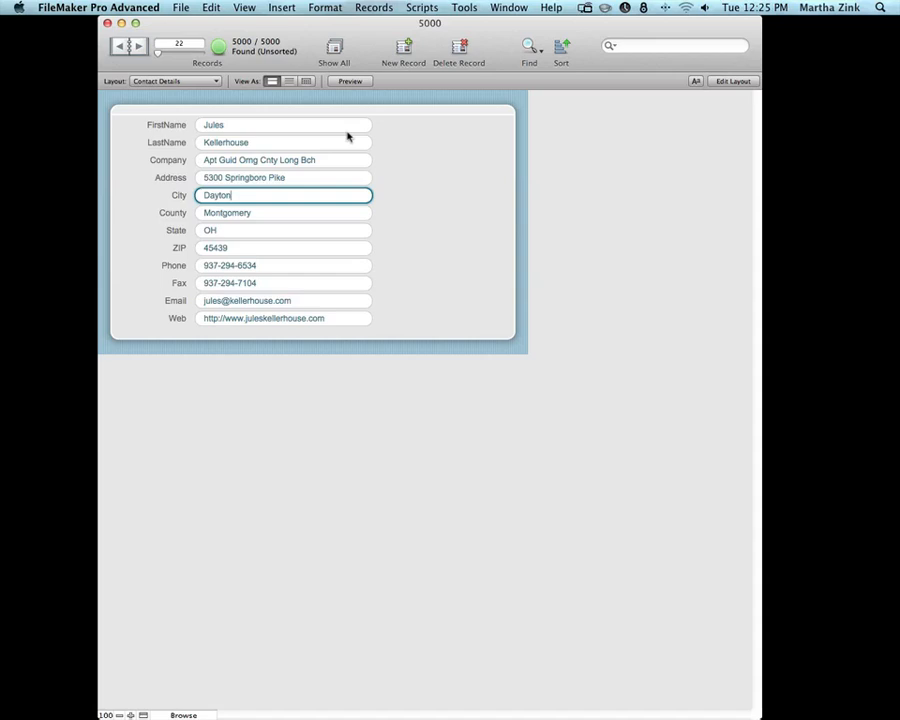
pyautogui.press('Tab')
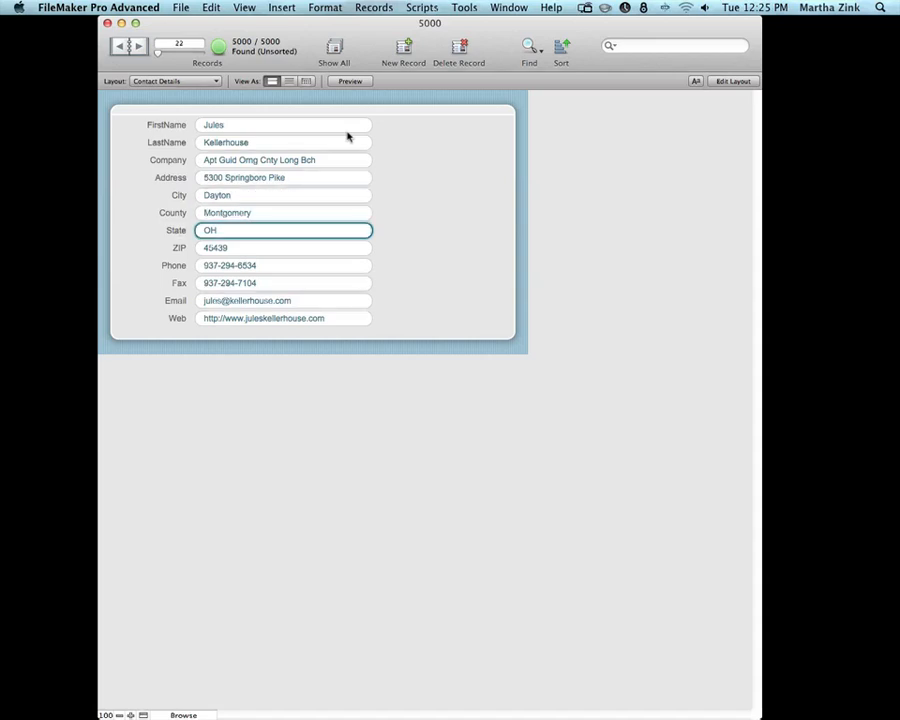
pyautogui.click(284, 283)
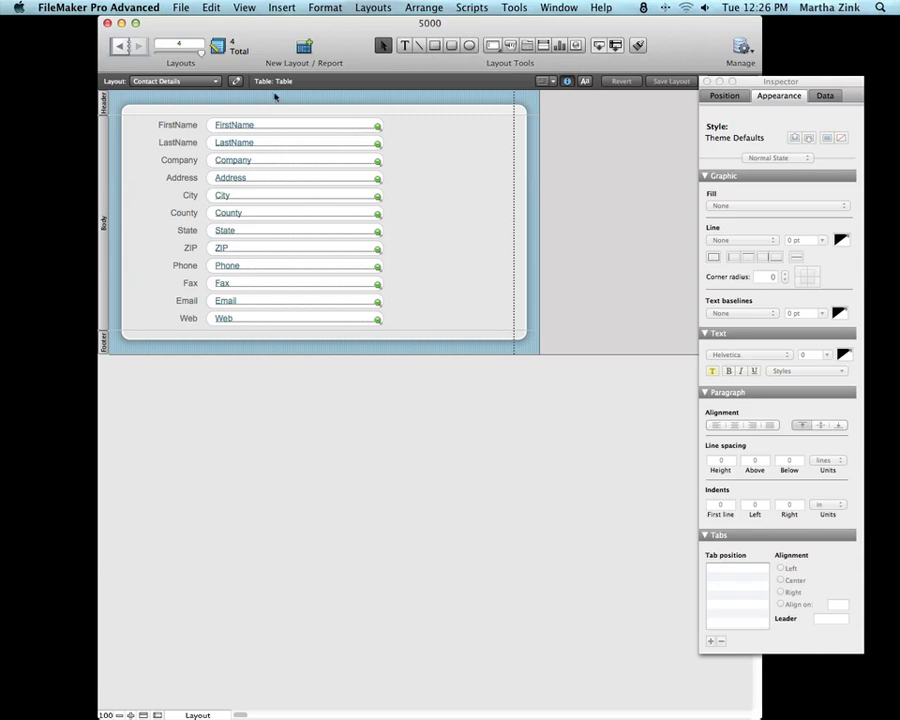
# Step: Open the Change Theme dialog from the Contact Details layout's context menu
pyautogui.rightClick(445, 135)
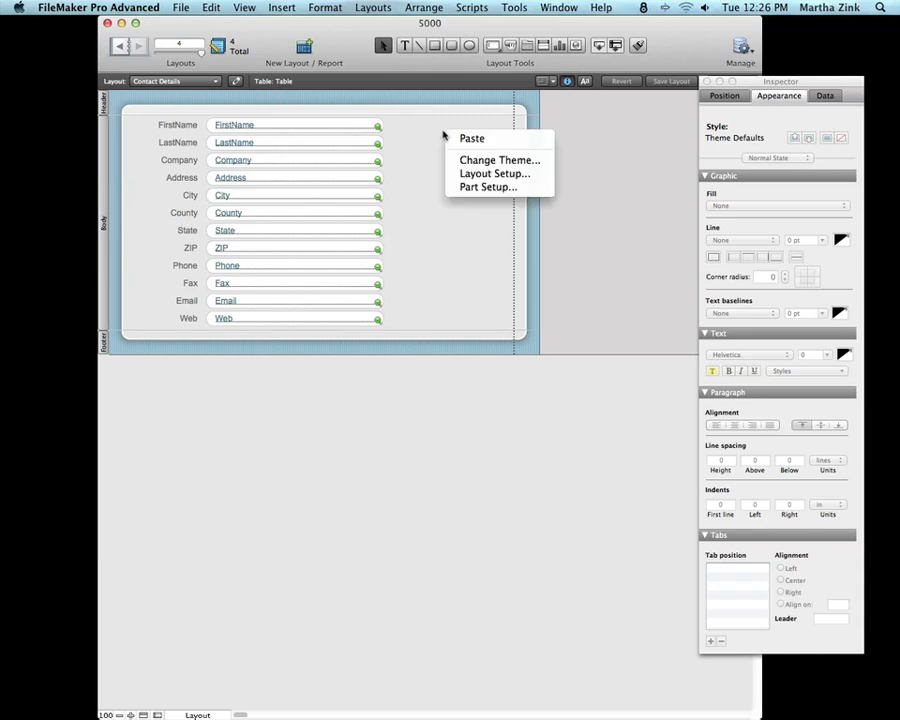
pyautogui.moveTo(430, 130)
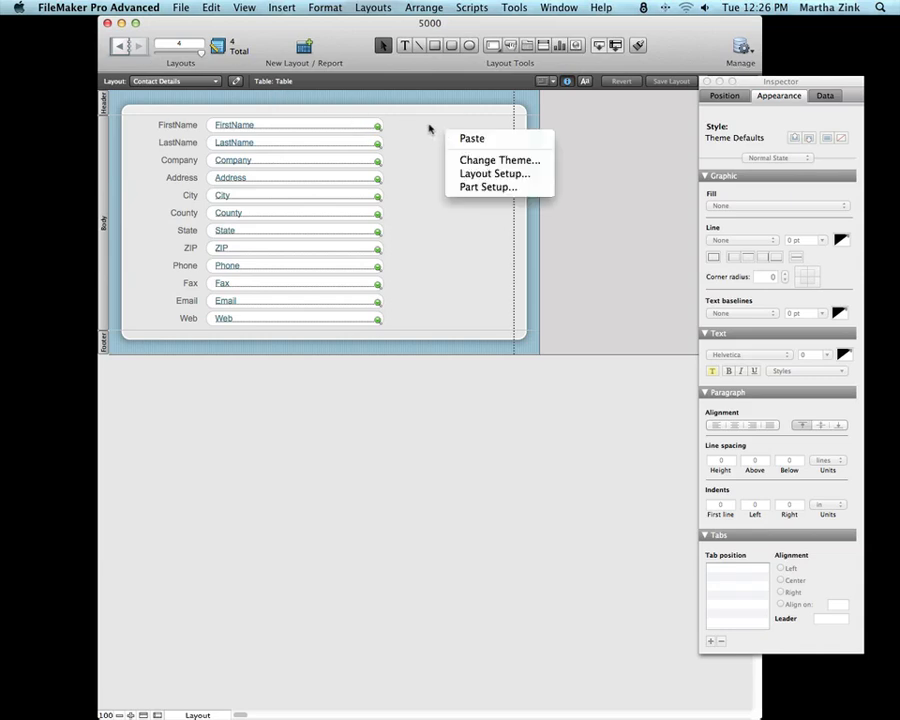
pyautogui.moveTo(499, 160)
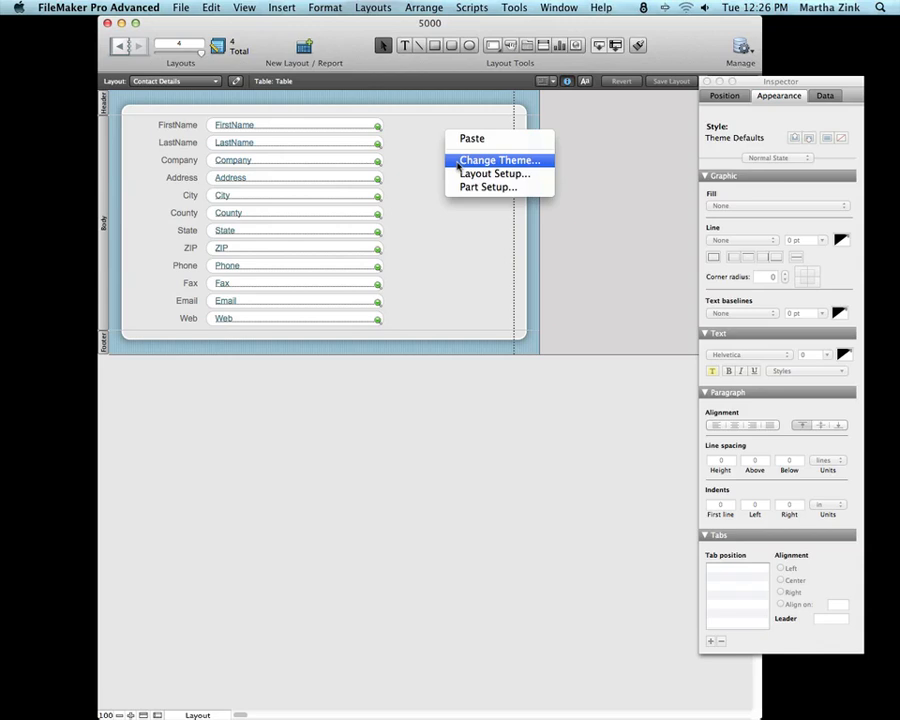
pyautogui.click(500, 160)
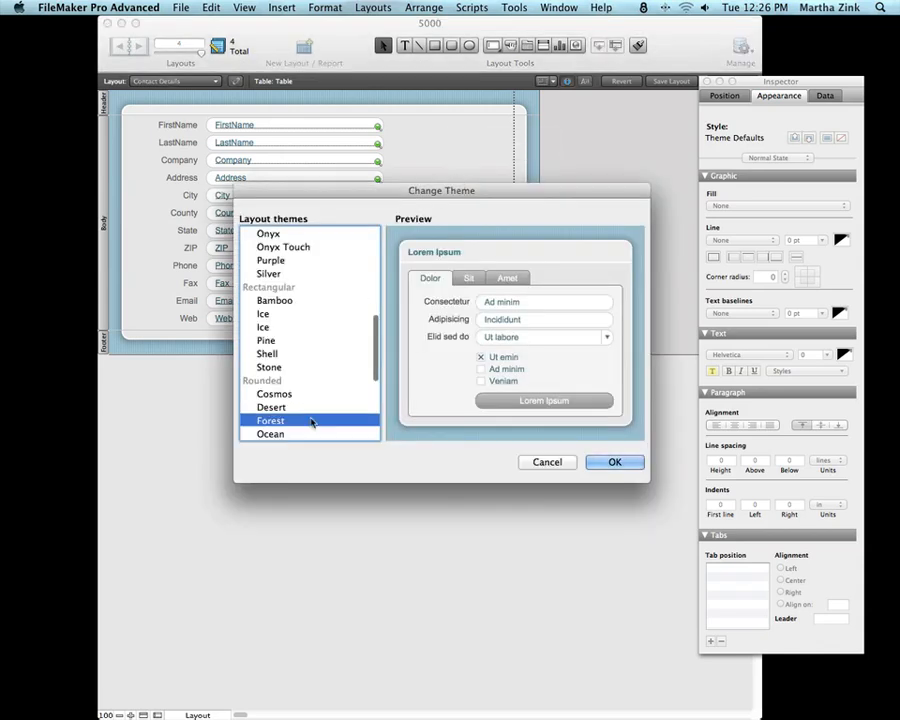
# Step: Preview Forest, then apply the Ice theme to the Contact Details layout
pyautogui.click(270, 420)
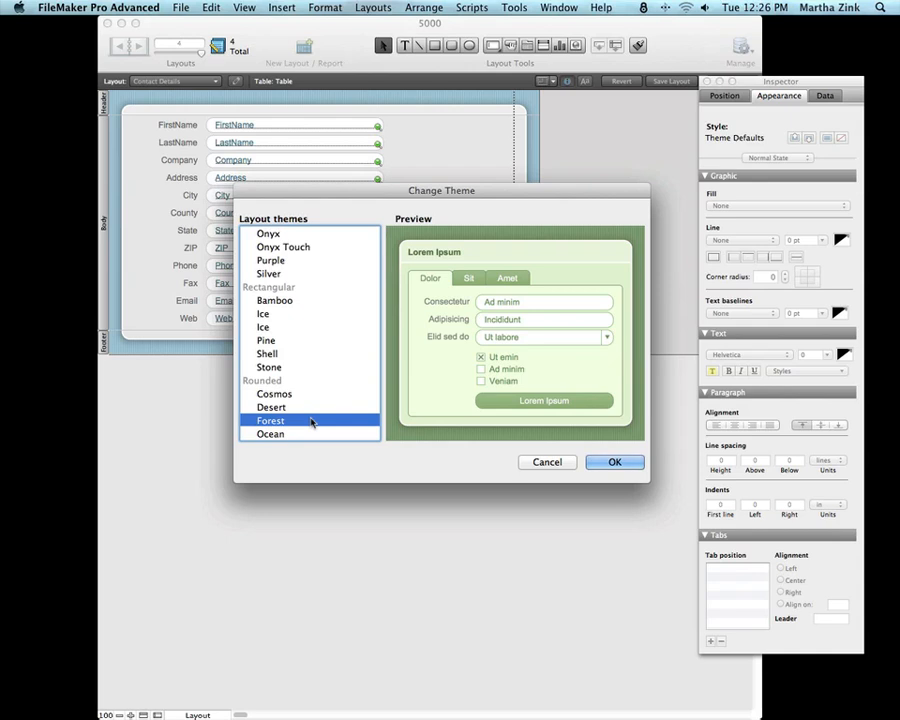
pyautogui.click(263, 313)
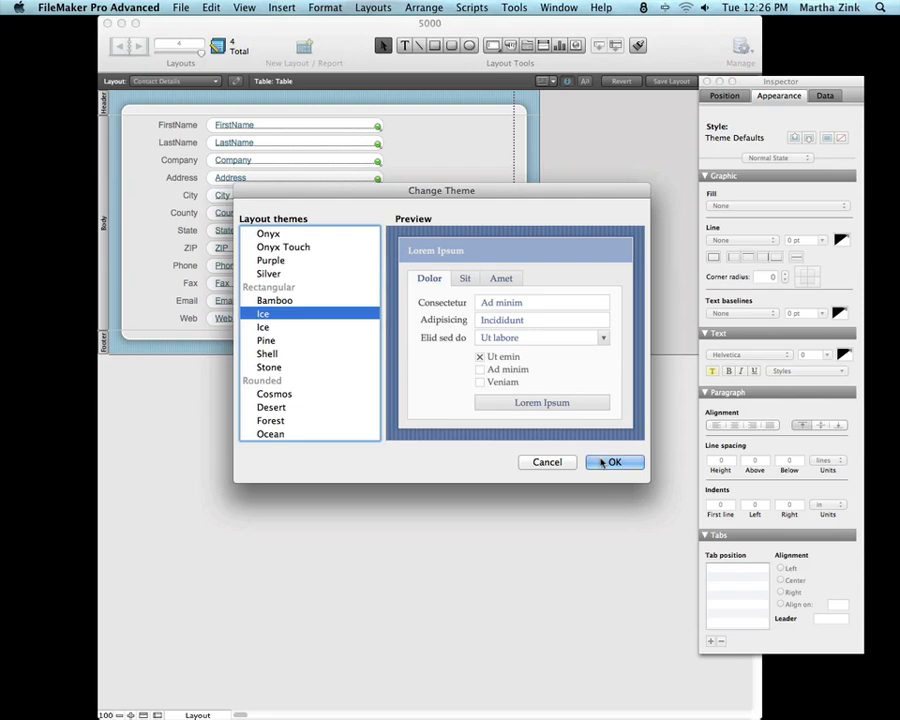
pyautogui.click(614, 462)
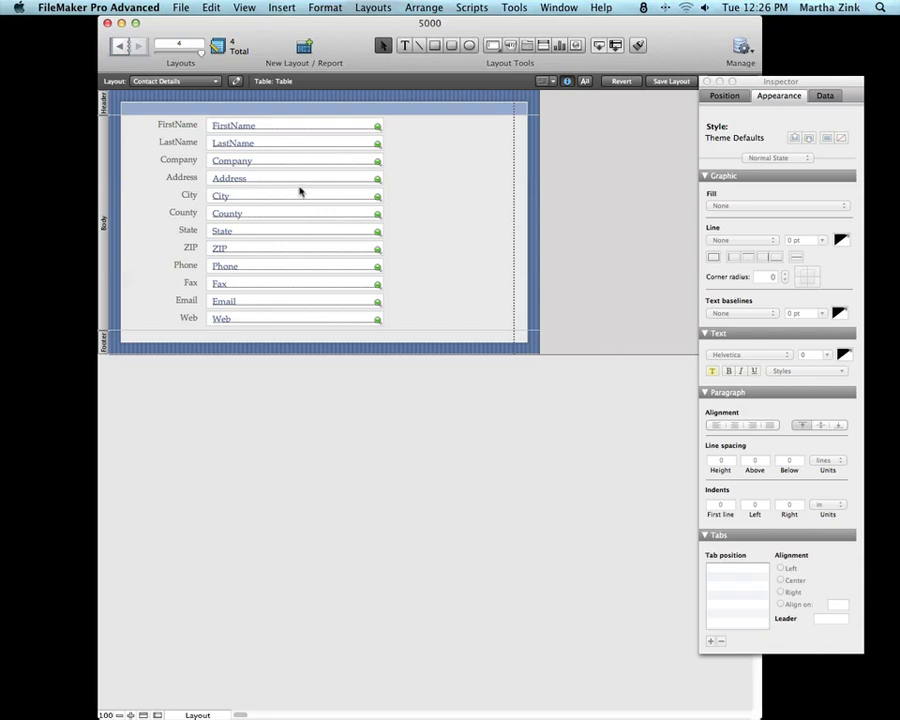